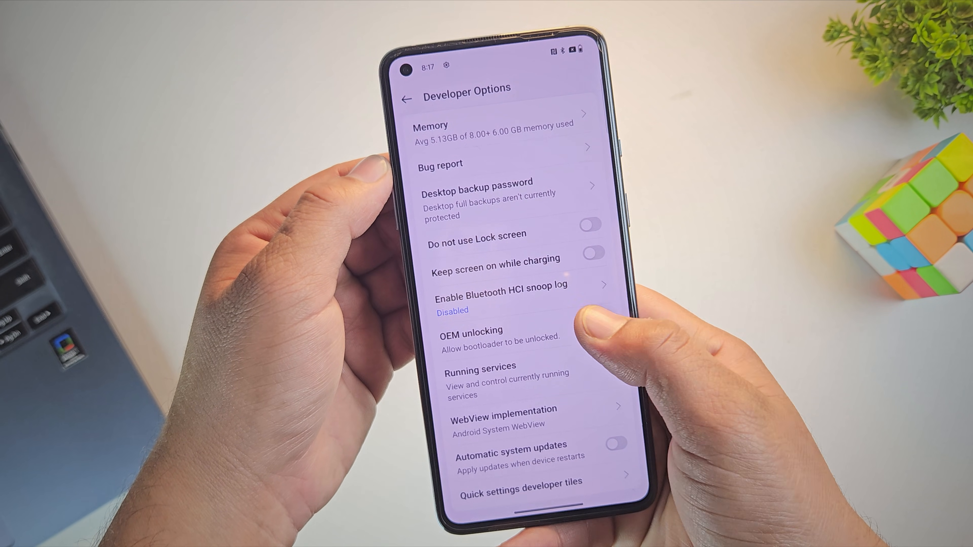
Step: Navigate from Settings to the About device page showing specs and Android version 14
click(596, 326)
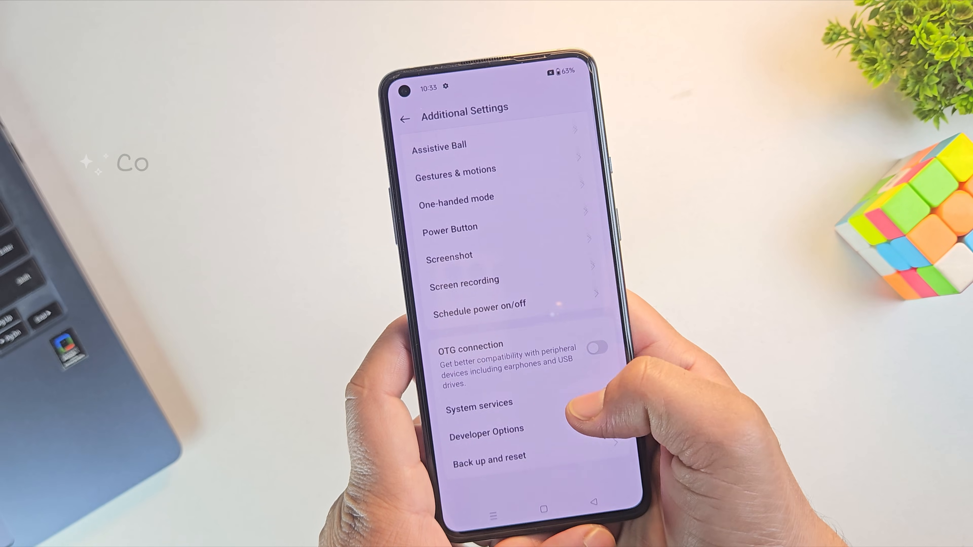
click(486, 437)
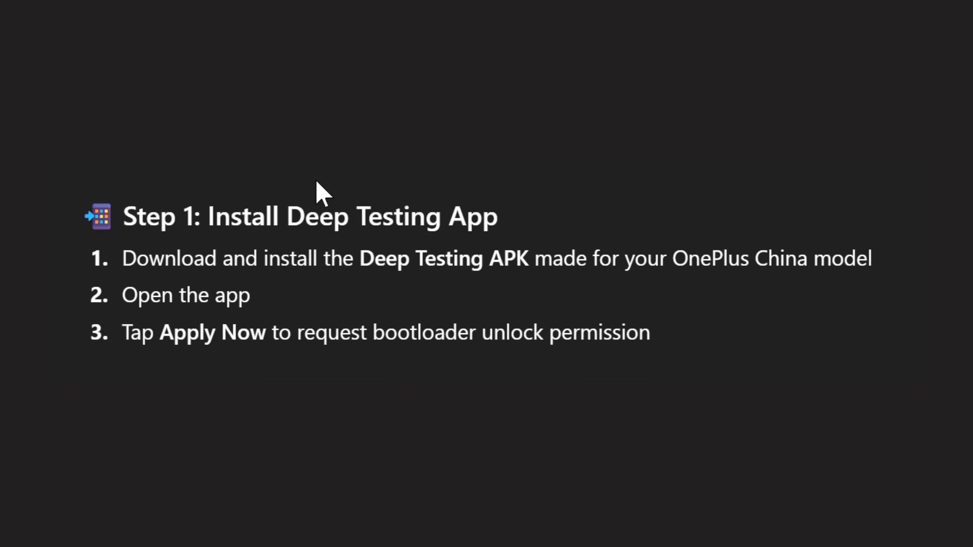
double_click(194, 295)
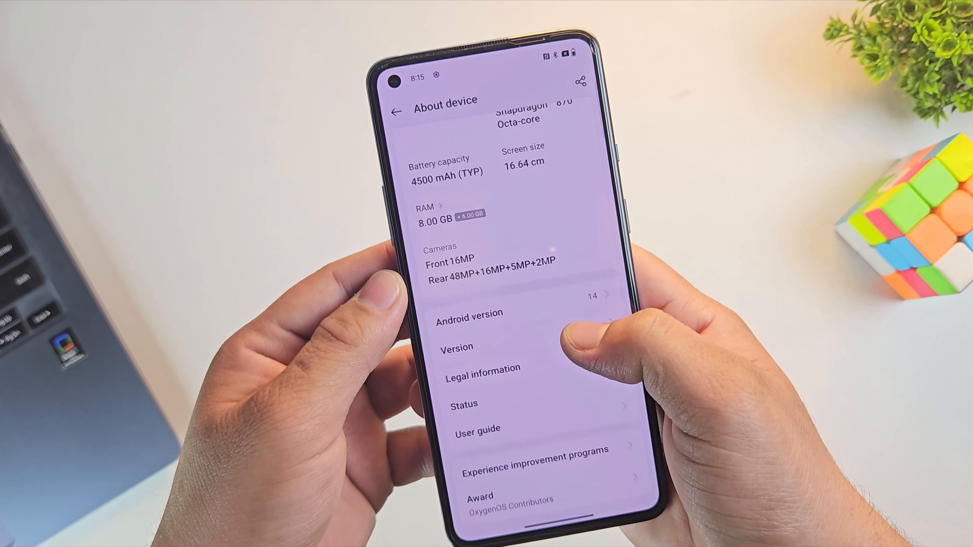
Step: Enter the Version details on the About device page
click(466, 320)
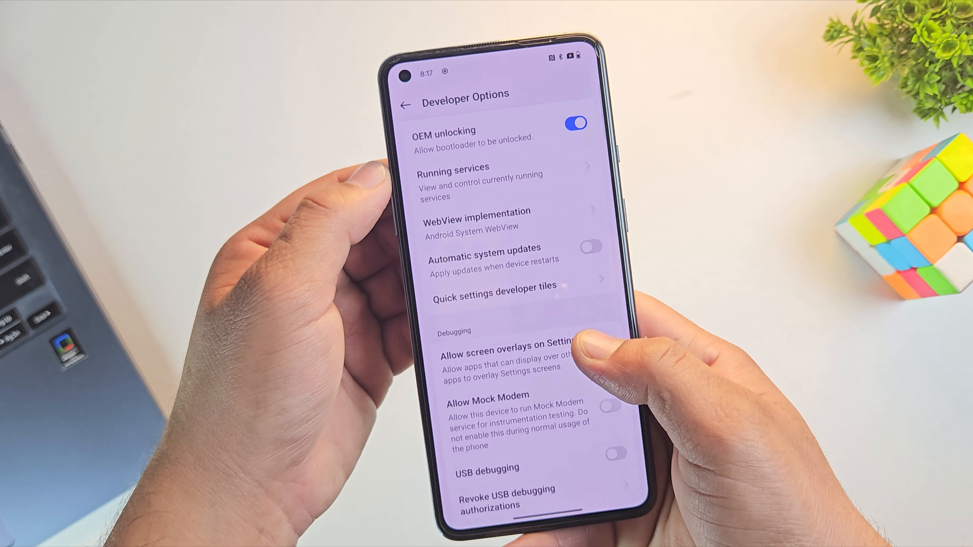
scroll(down, 3)
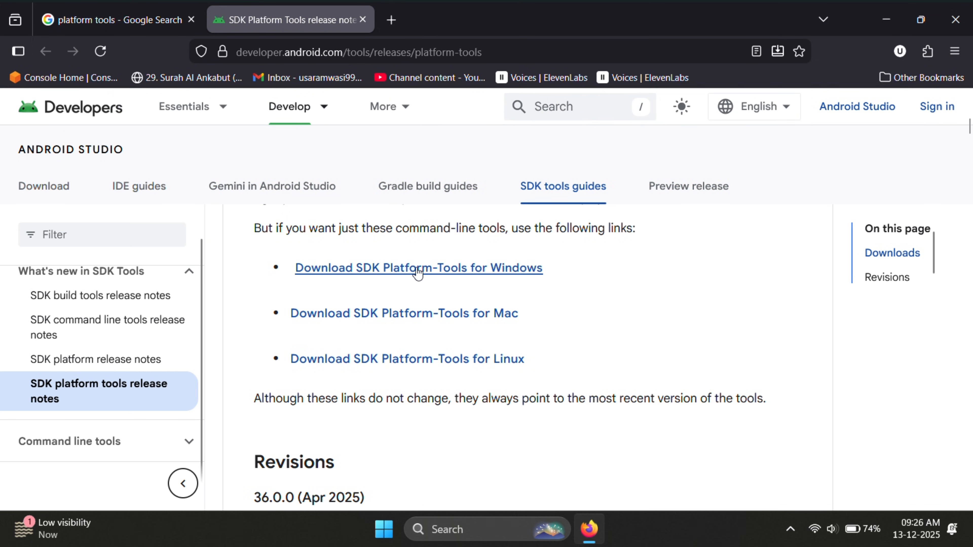
Step: Download platform-tools-latest-windows.zip (accepting the license) and OnePlus-USB-Drivers.zip from the official site
click(415, 267)
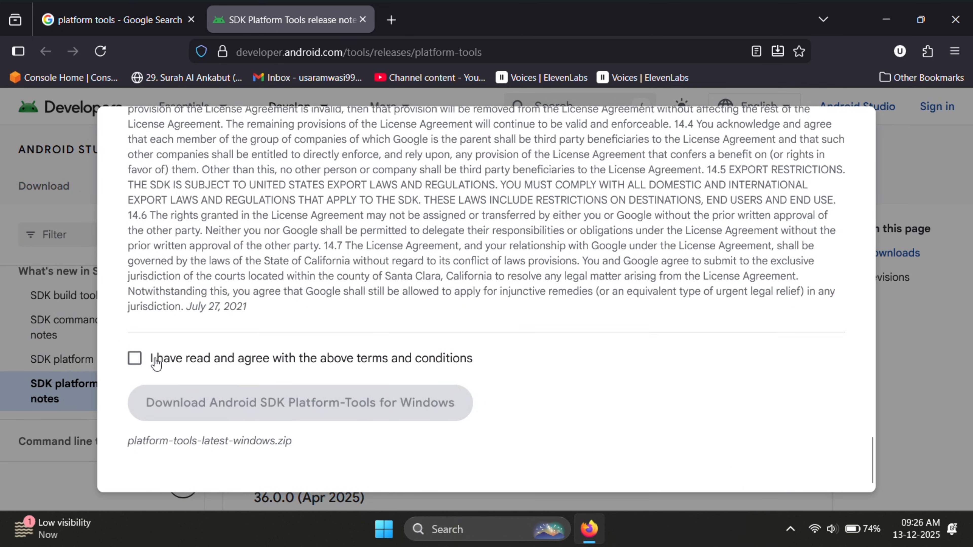
click(299, 403)
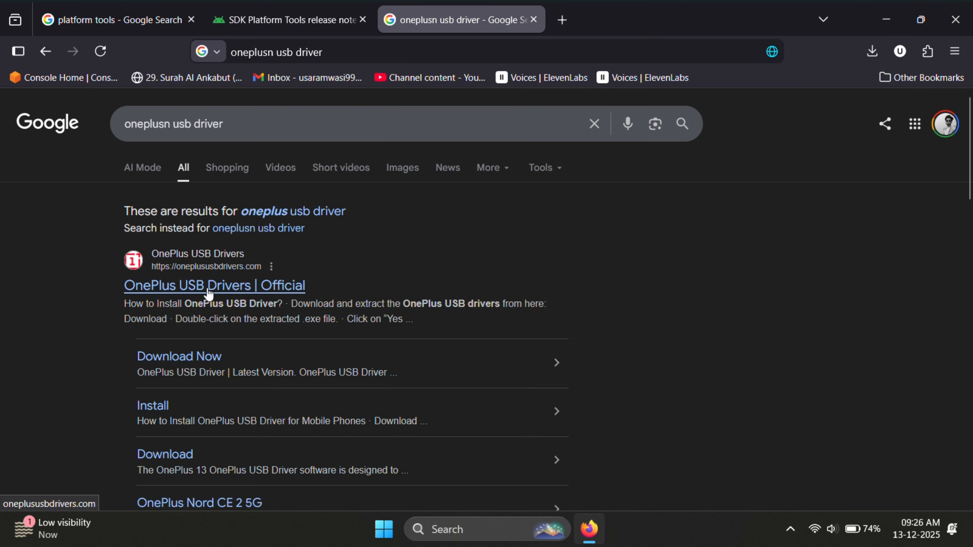
click(209, 286)
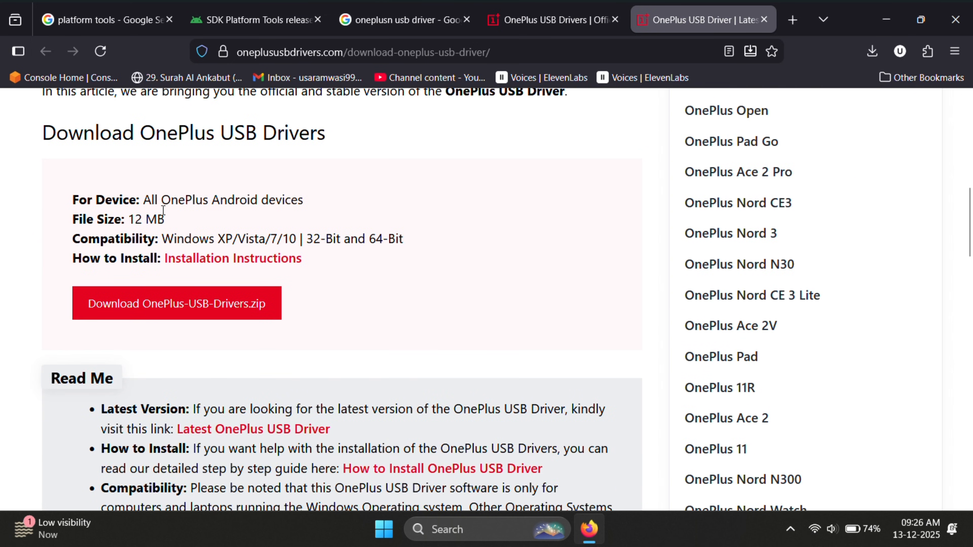
click(177, 304)
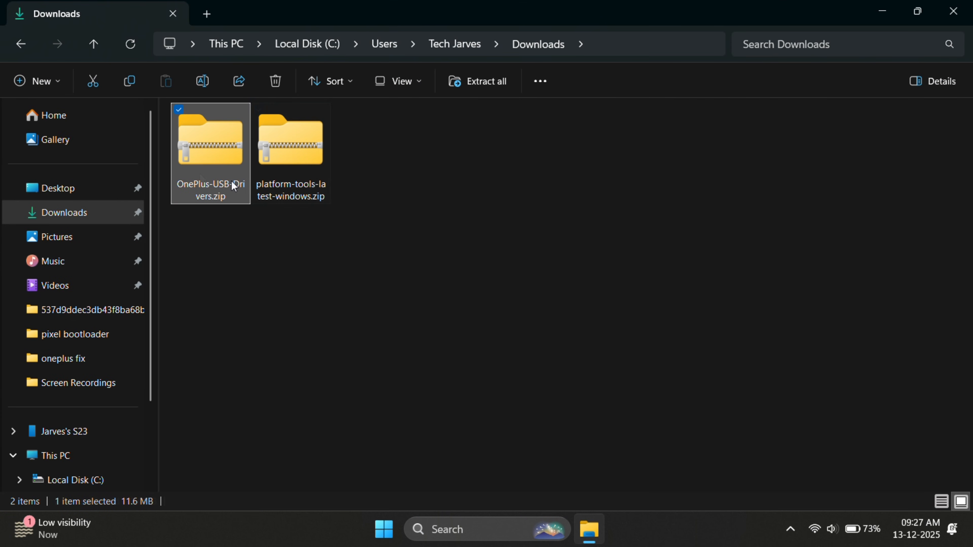
Step: Extract both zips, then launch OnePlus_USB_Drivers_Setup.exe with English as the installer language
right_click(289, 142)
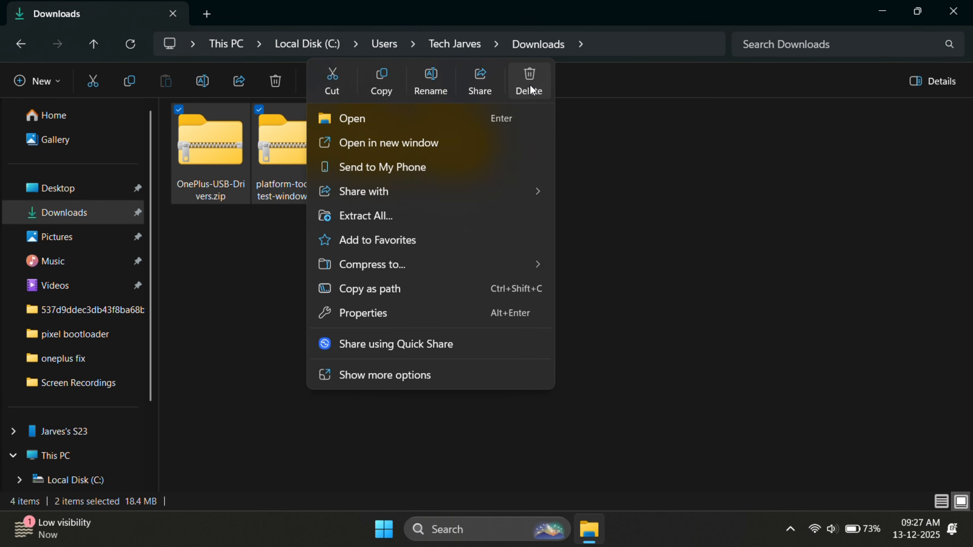
click(529, 81)
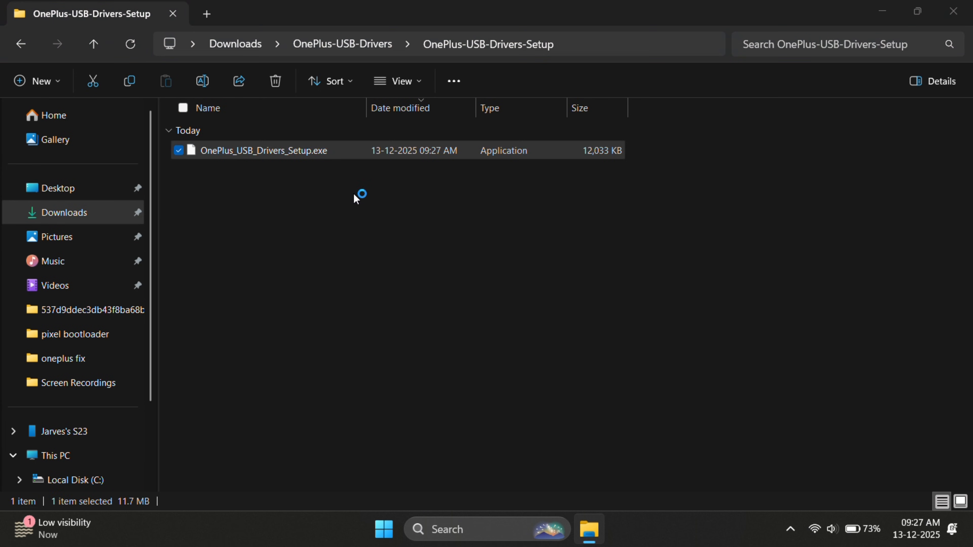
double_click(263, 150)
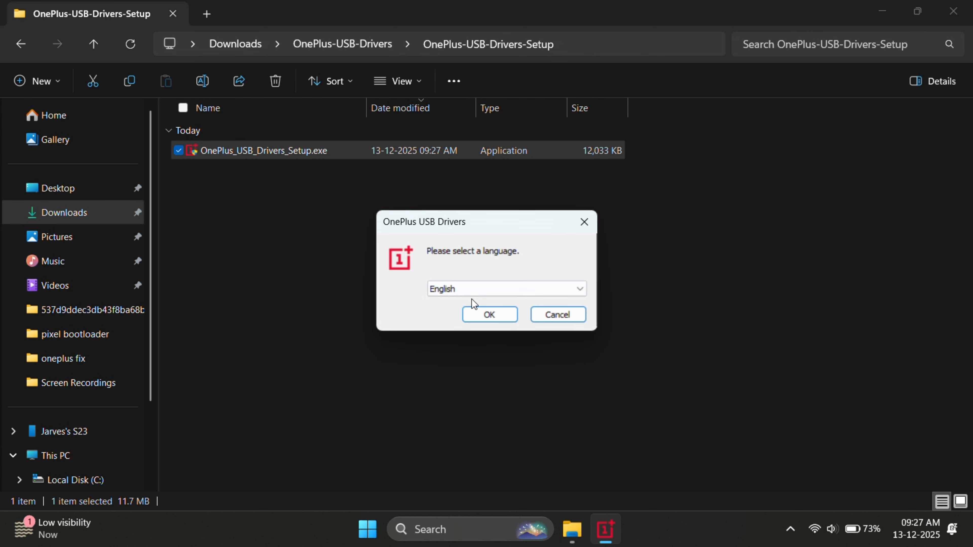
click(490, 315)
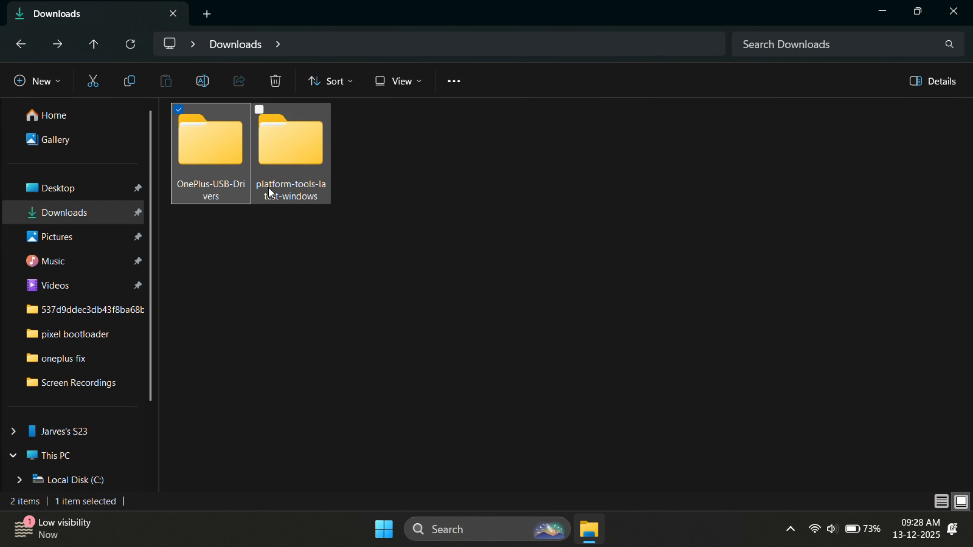
Step: Launch cmd from the platform-tools folder's address bar and minimize File Explorer
double_click(291, 140)
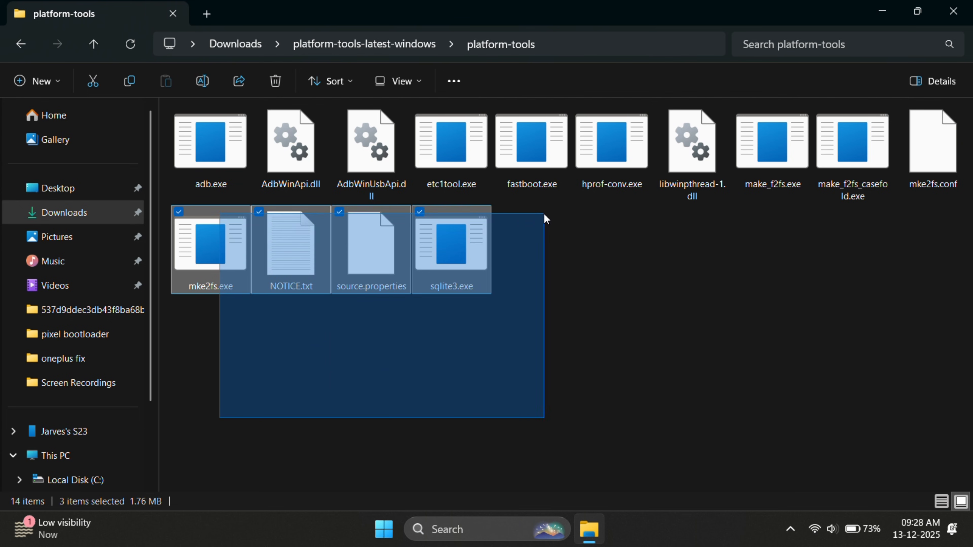
click(210, 142)
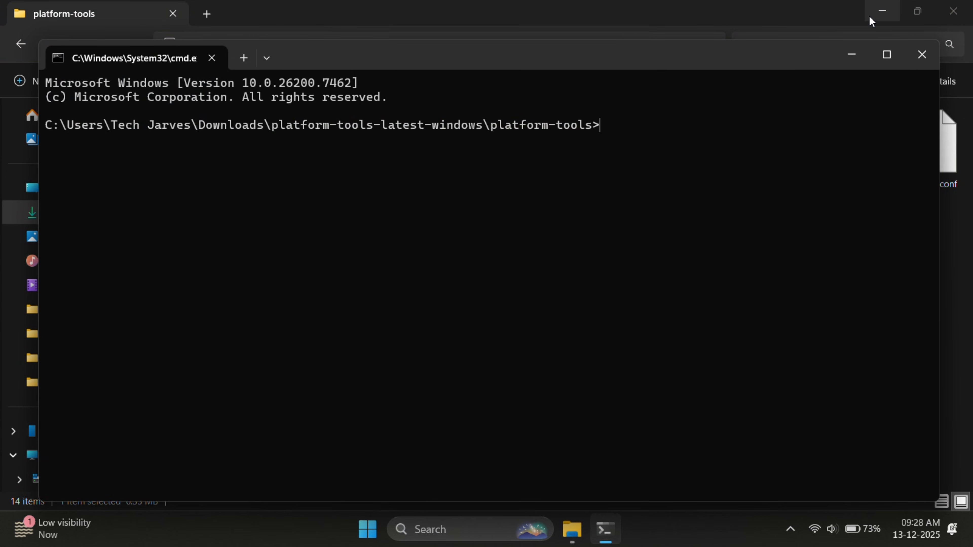
click(884, 11)
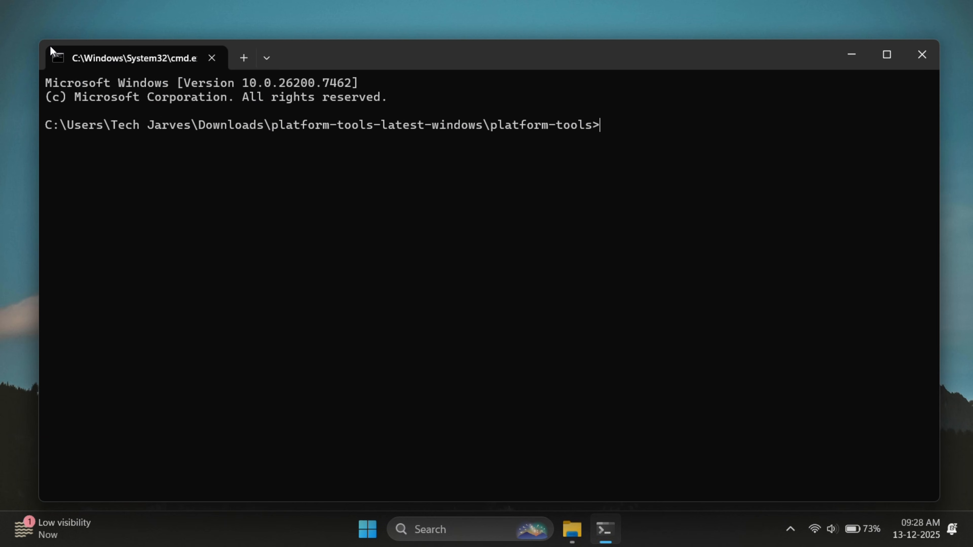